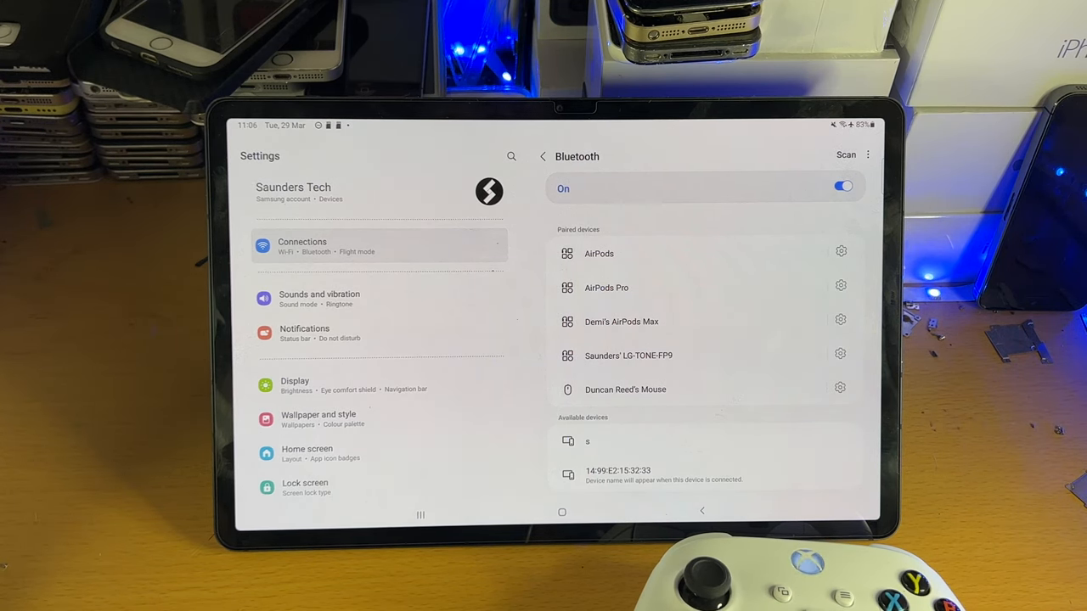
Scan for nearby Bluetooth devices until Xbox Wireless Controller appears under Available devices.
left_click(846, 156)
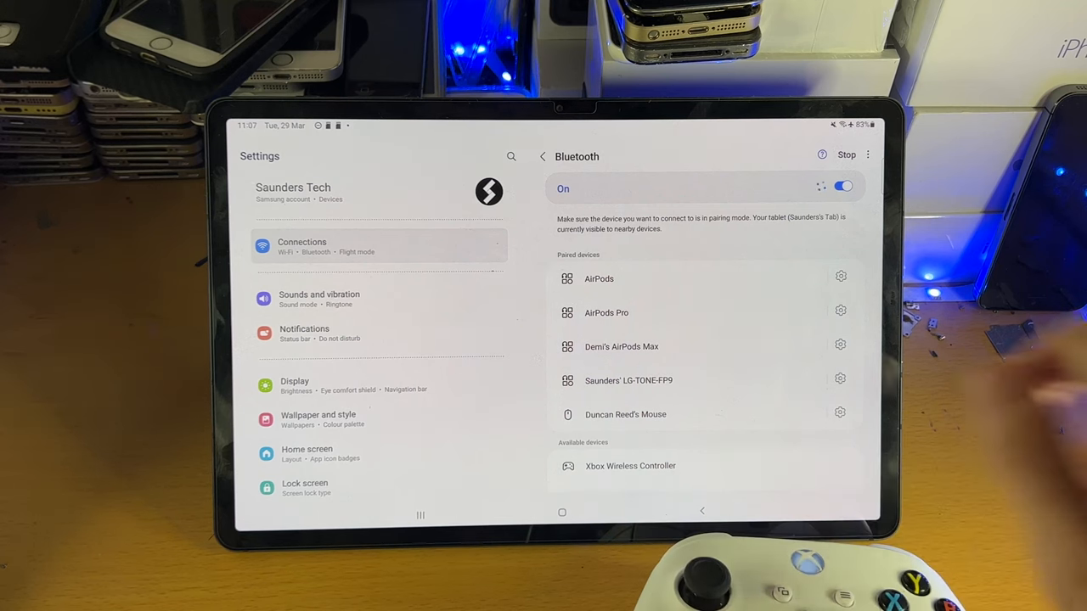
left_click(630, 465)
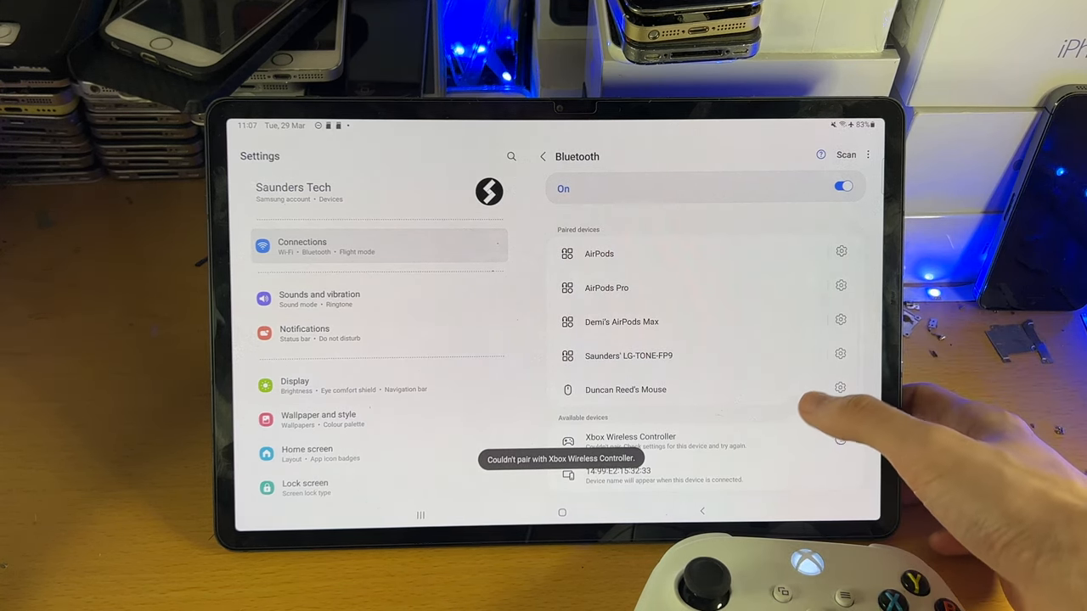
left_click(846, 155)
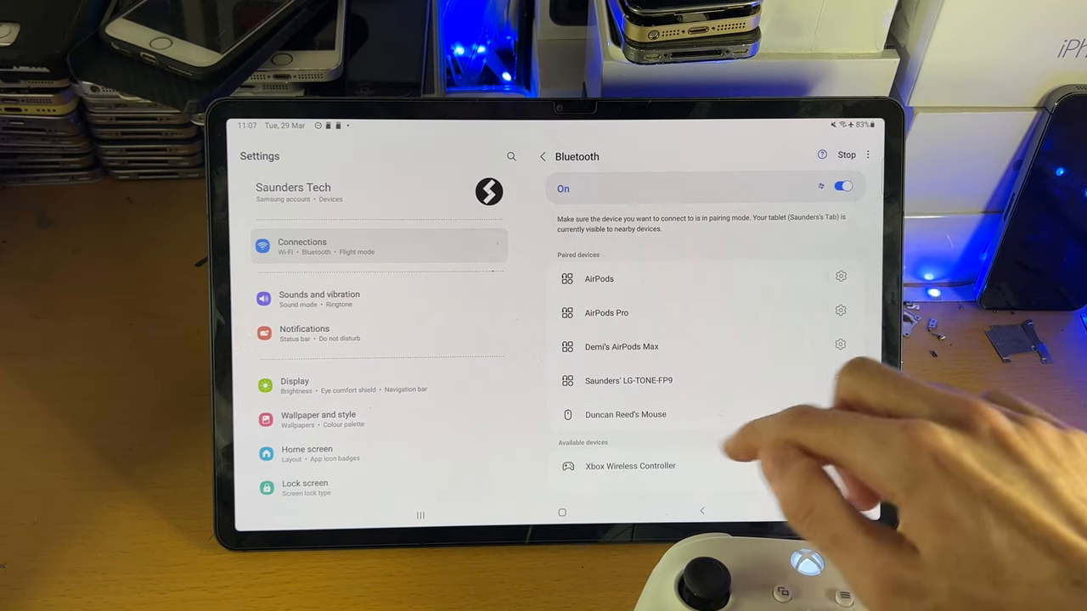
left_click(630, 465)
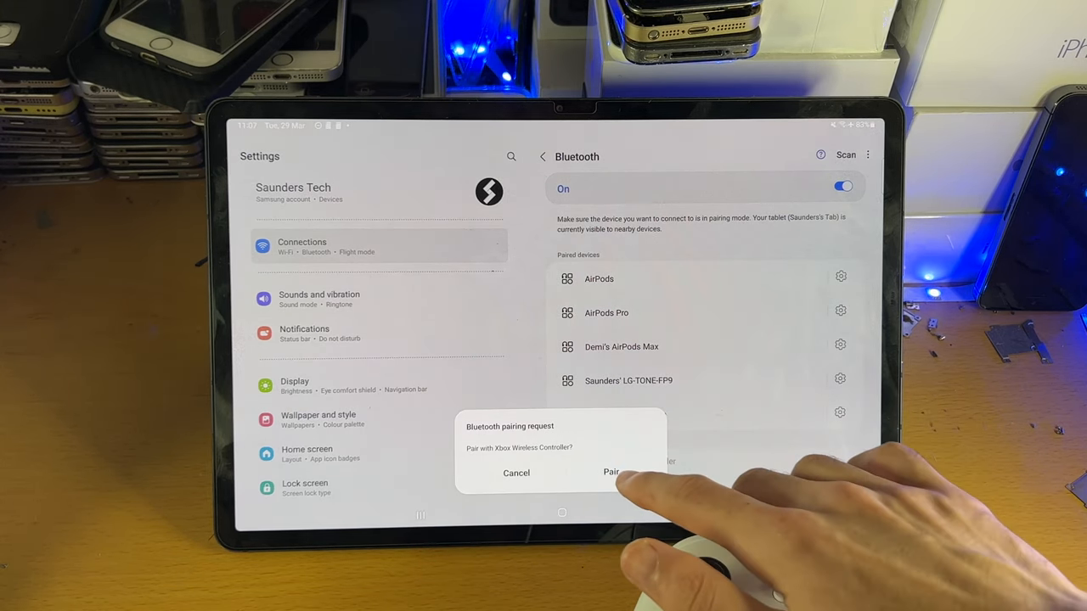
left_click(611, 472)
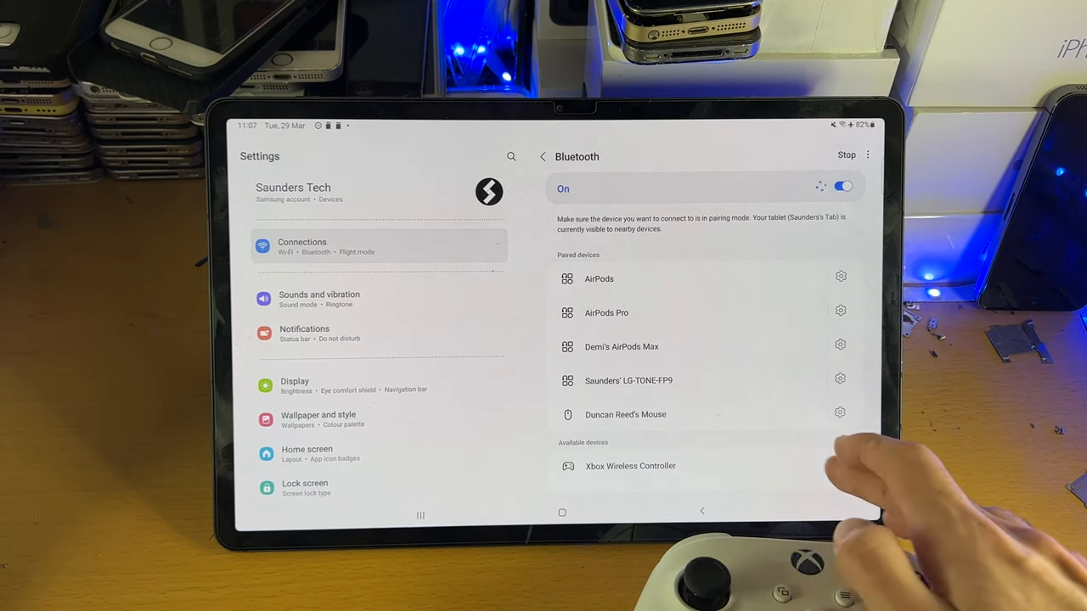
Pair the Xbox Wireless Controller so it moves to Paired devices showing Connected.
left_click(630, 466)
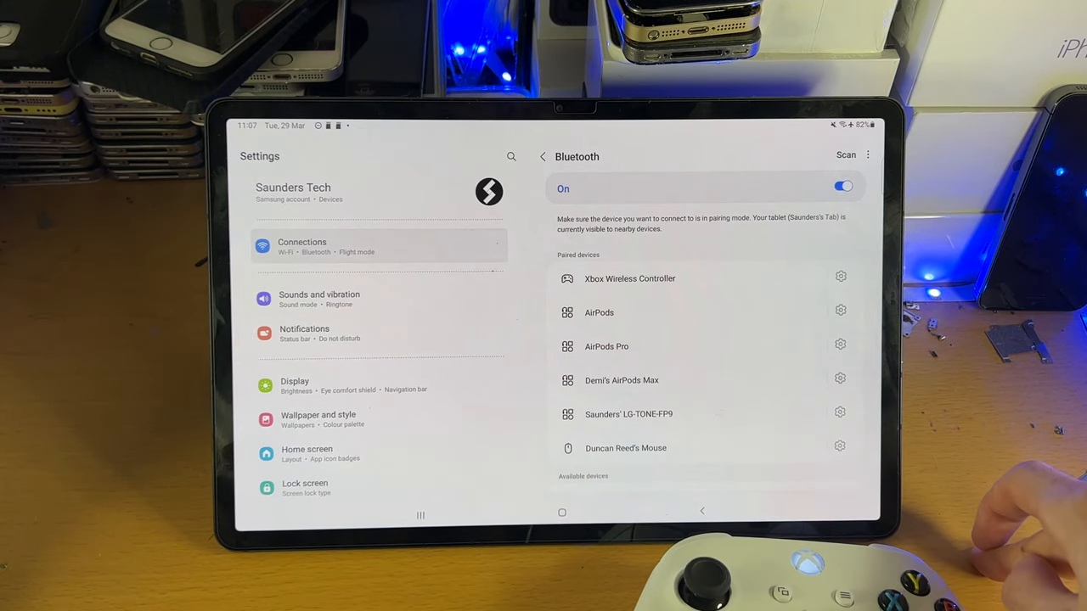
left_click(628, 279)
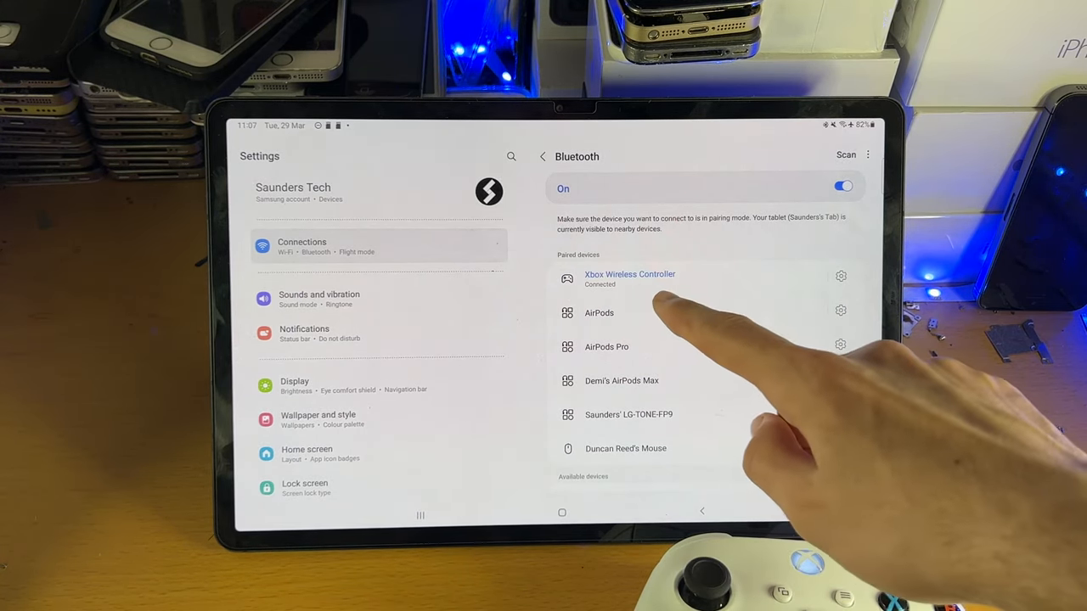